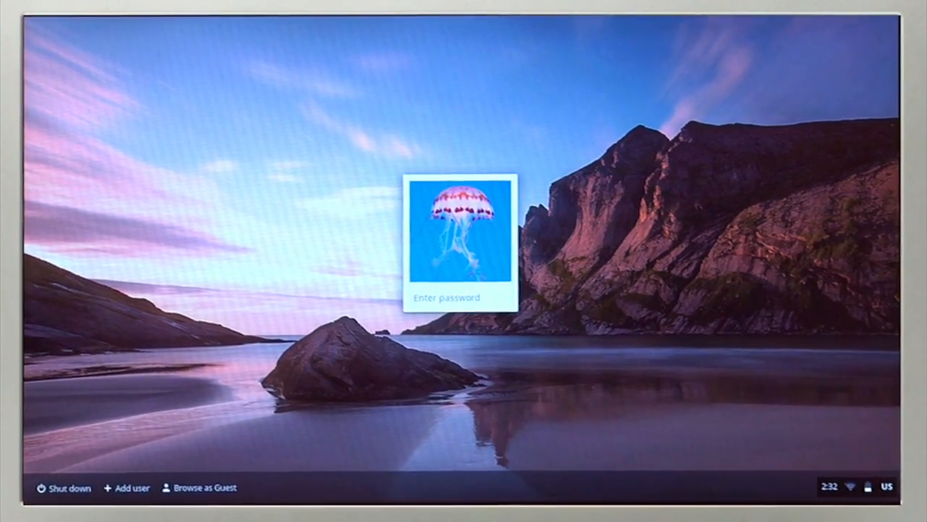
mouse_move(206, 263)
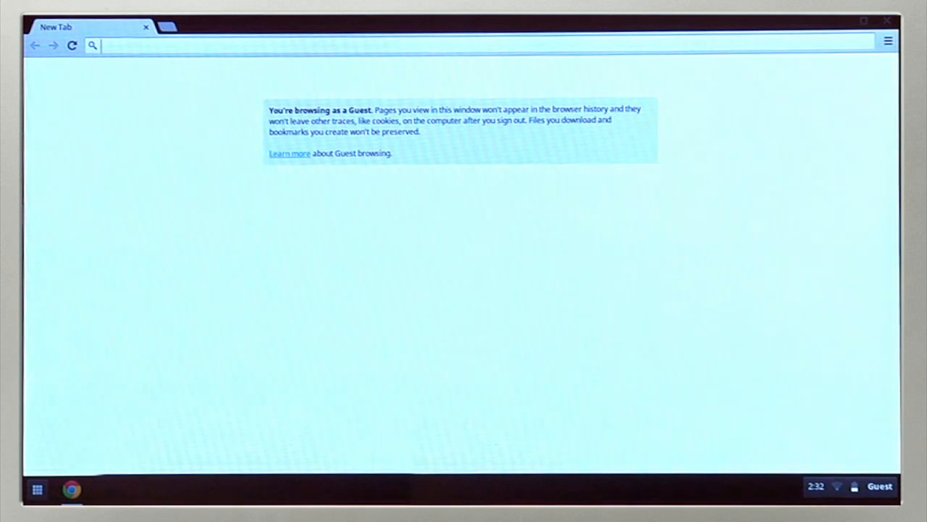
- Load vchs-demo.desktone.com in Chrome to reach the Desktop Portal login form
type("vchs")
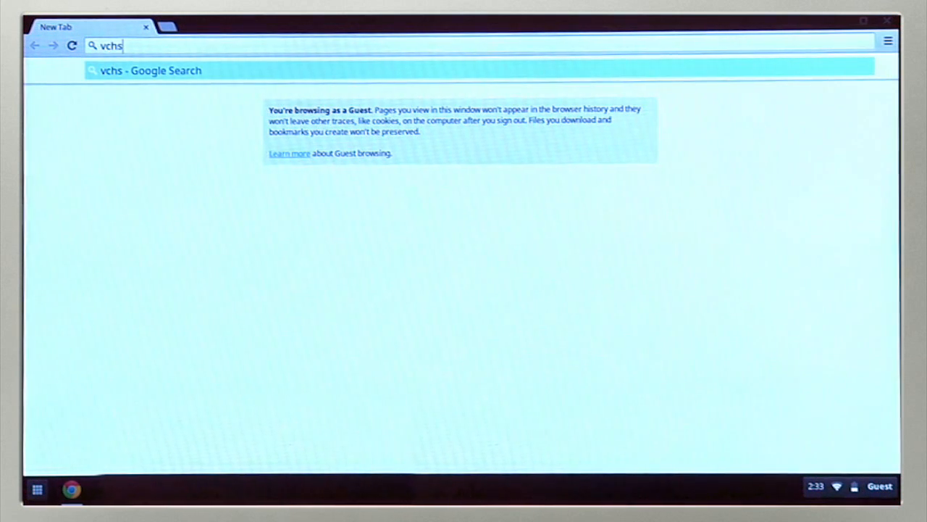
type("-demo.deskt")
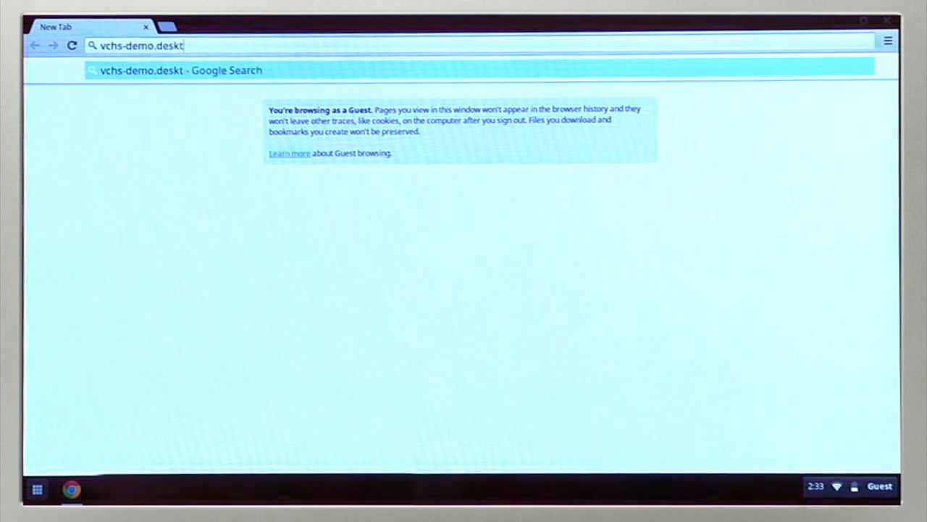
key("Return")
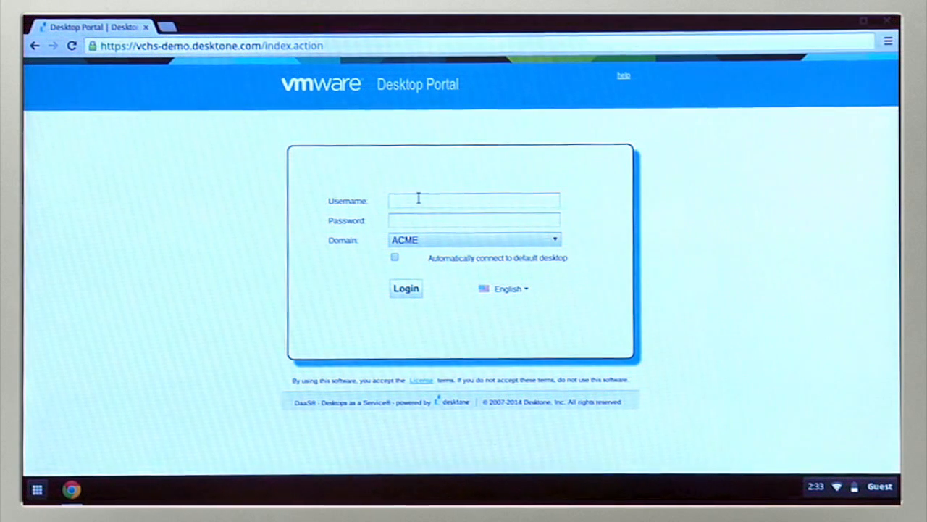
- Log in as danny with the password in the ACME domain to list desktops
type("da")
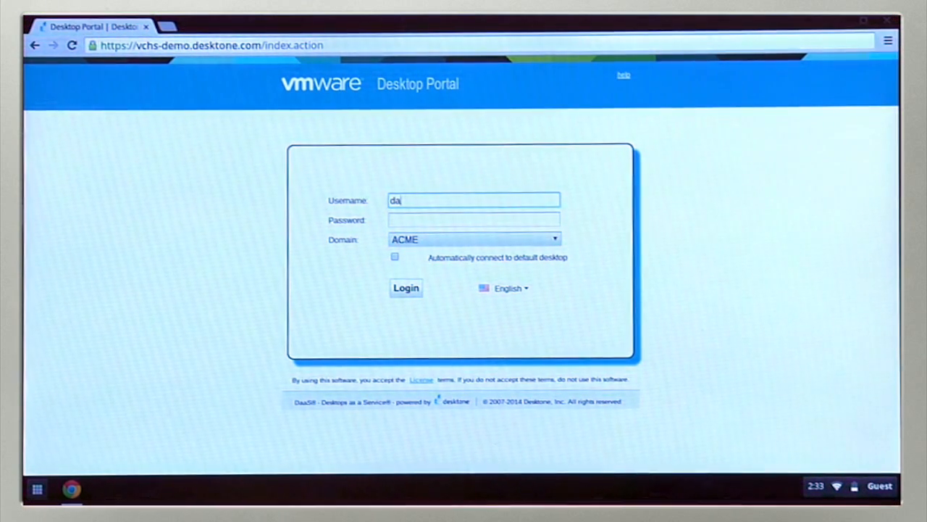
type("nny")
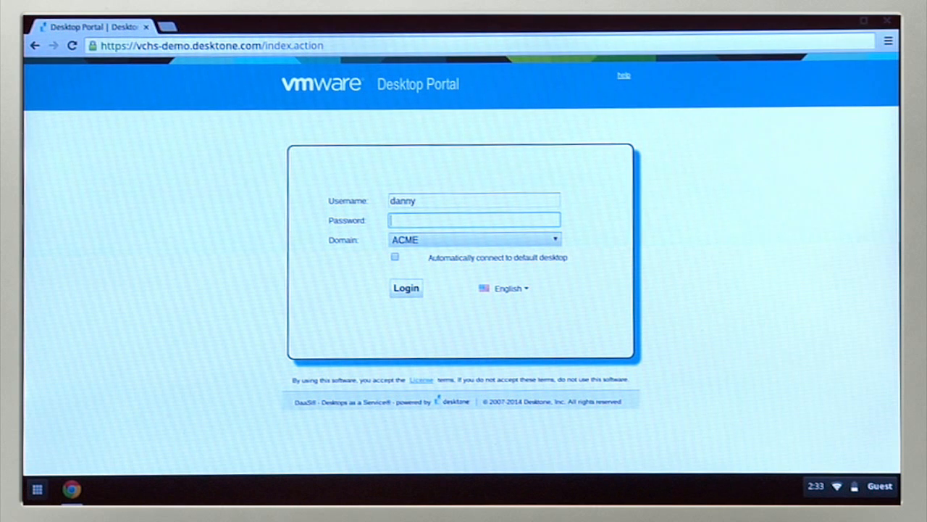
type("password")
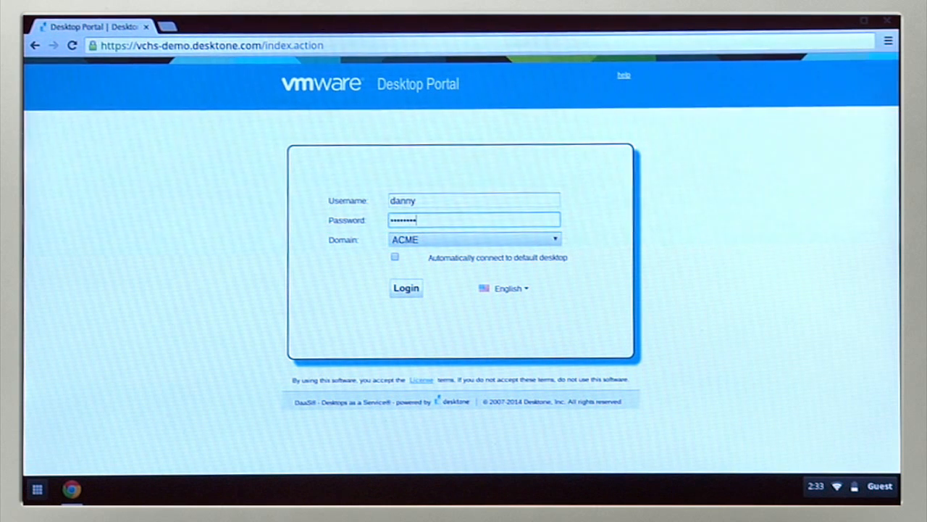
left_click(406, 287)
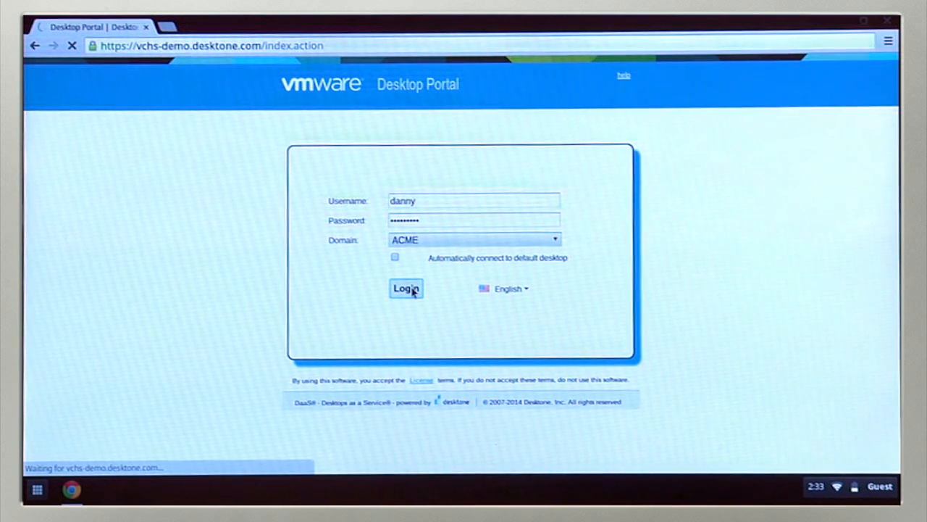
left_click(406, 289)
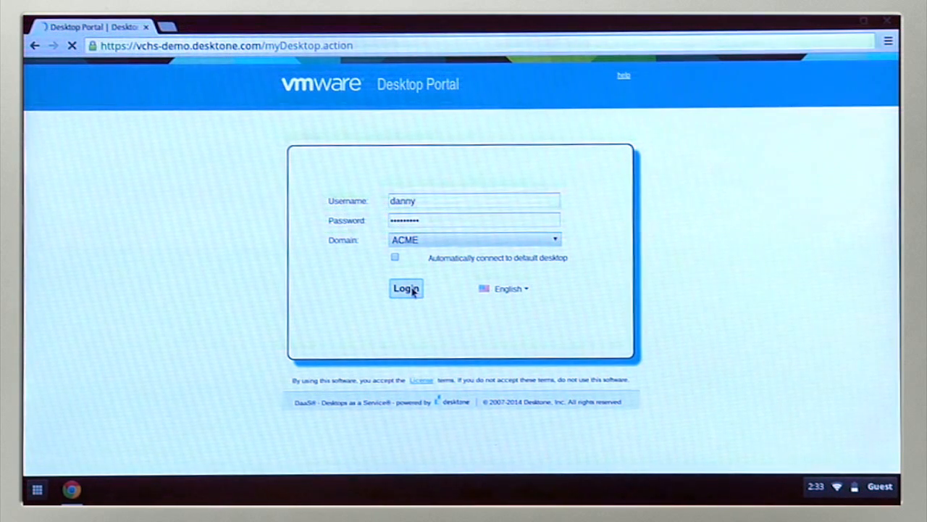
left_click(406, 288)
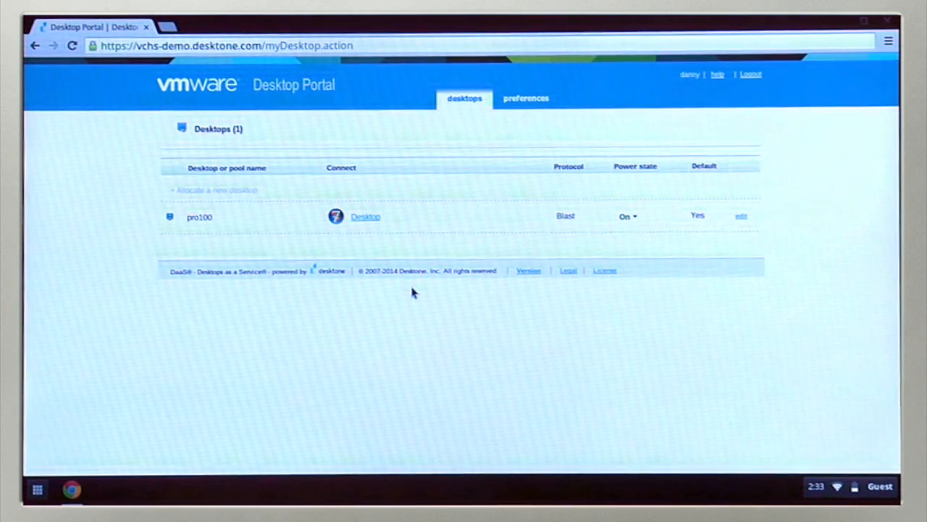
mouse_move(365, 219)
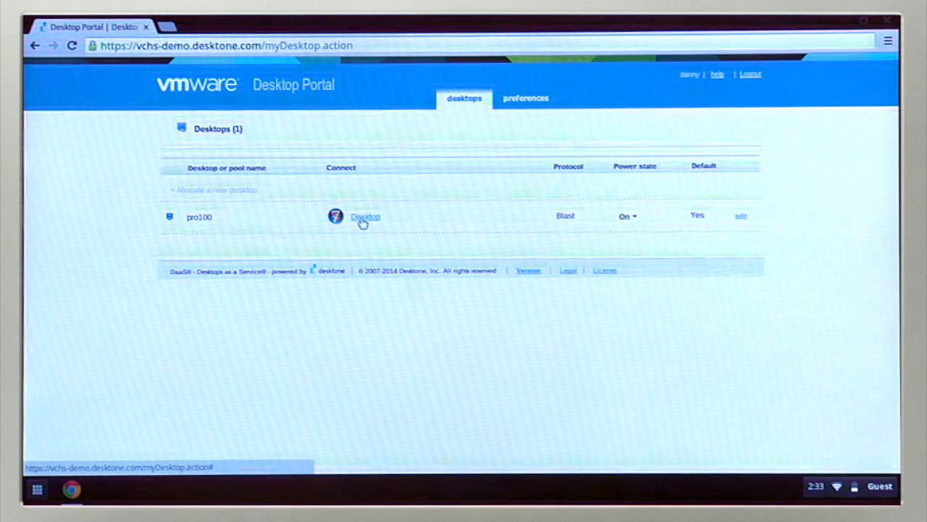
- Launch pro100, dismiss the pop-up warning and blocked-pop-up notice, then relaunch it
left_click(365, 217)
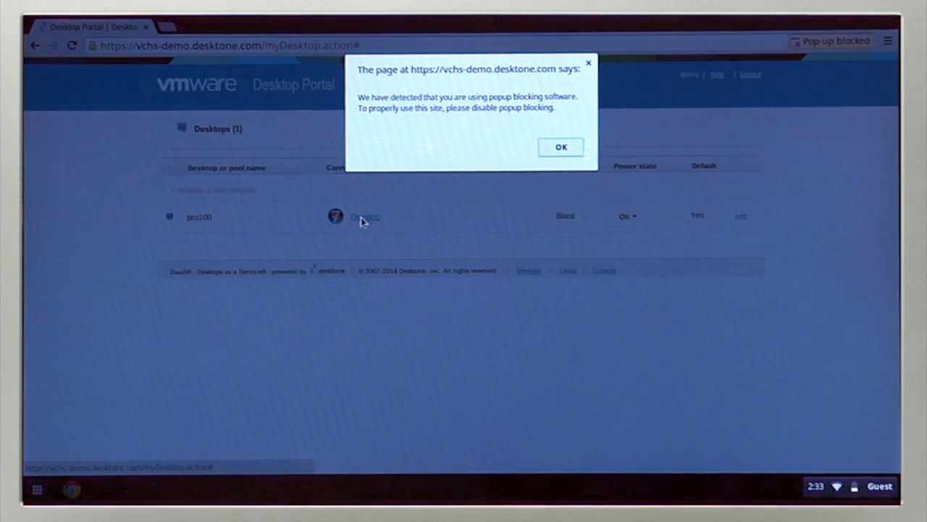
left_click(561, 146)
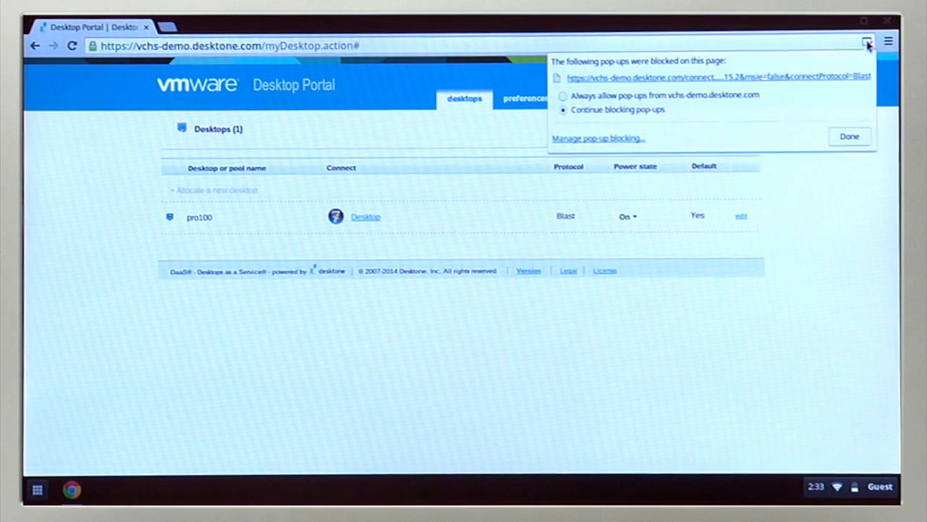
mouse_move(811, 116)
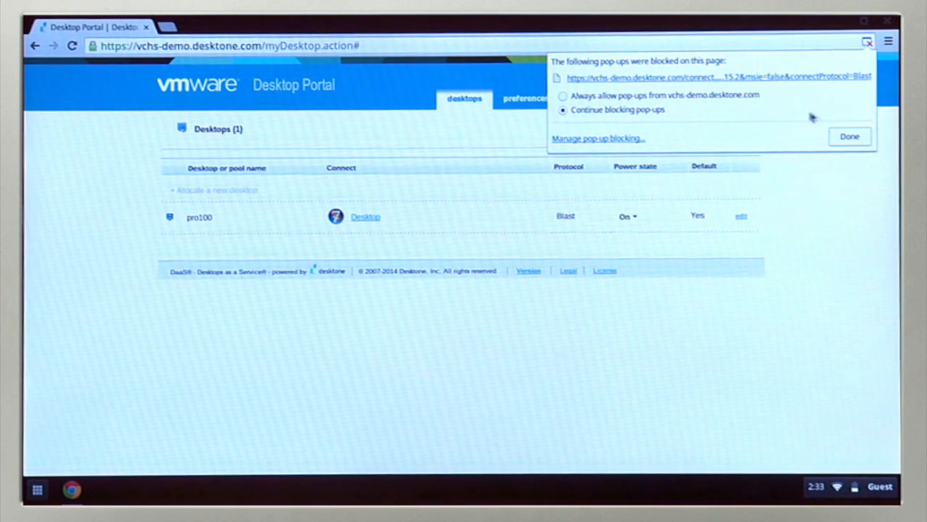
left_click(563, 95)
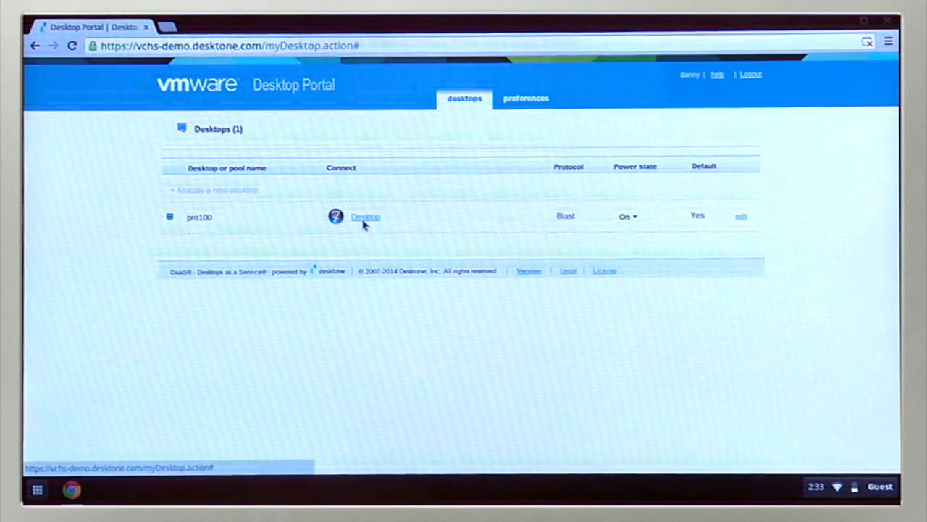
left_click(365, 217)
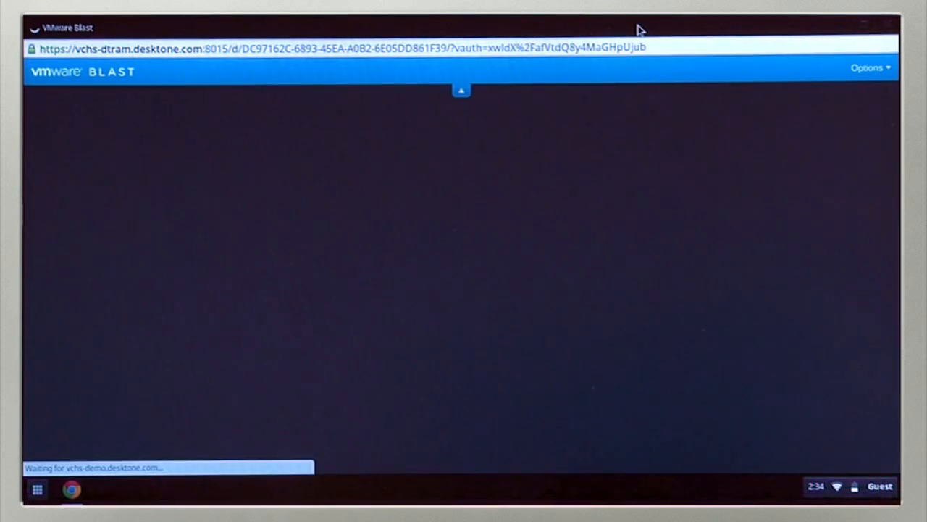
- Open the EUC Overview Slide deck from the Windows 7 desktop
left_click(462, 90)
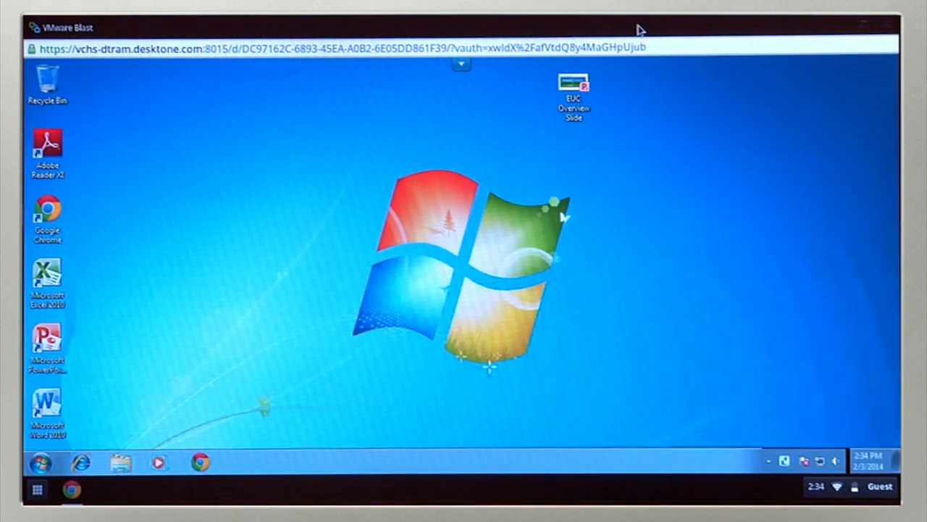
mouse_move(94, 340)
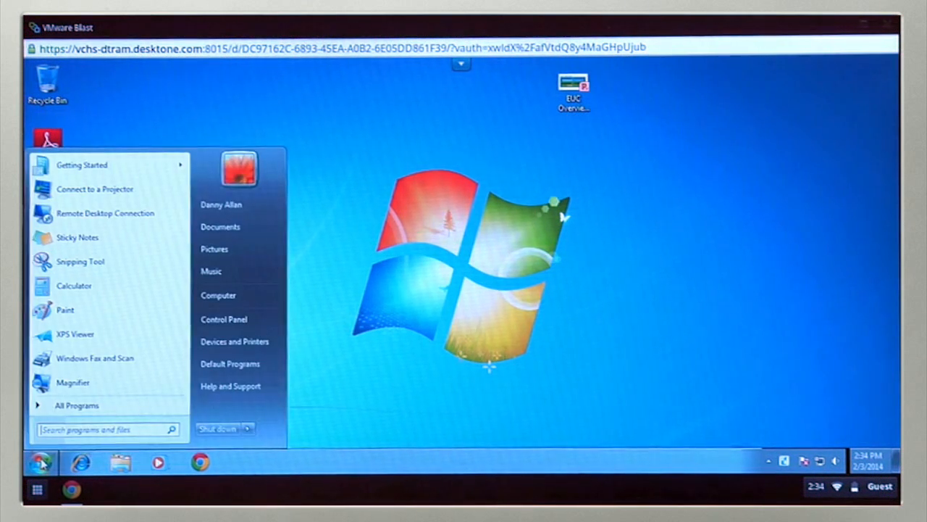
mouse_move(76, 405)
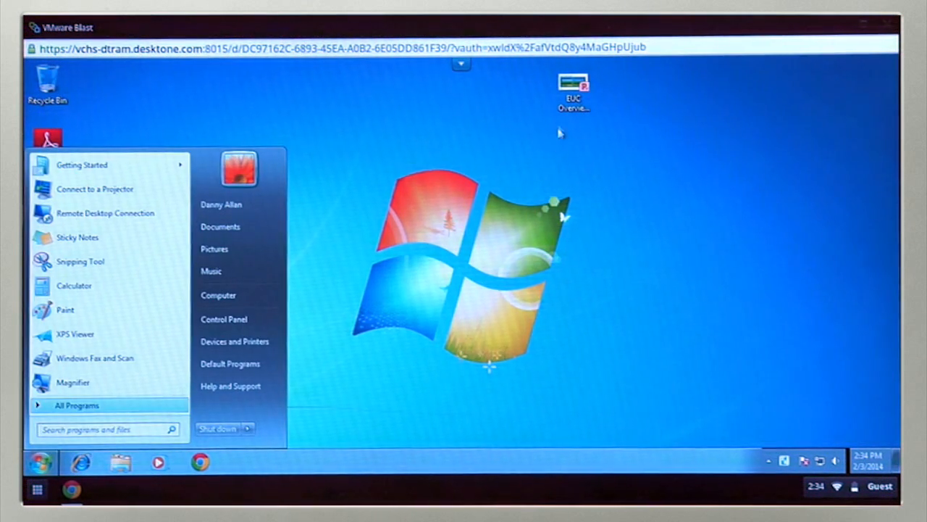
double_click(573, 87)
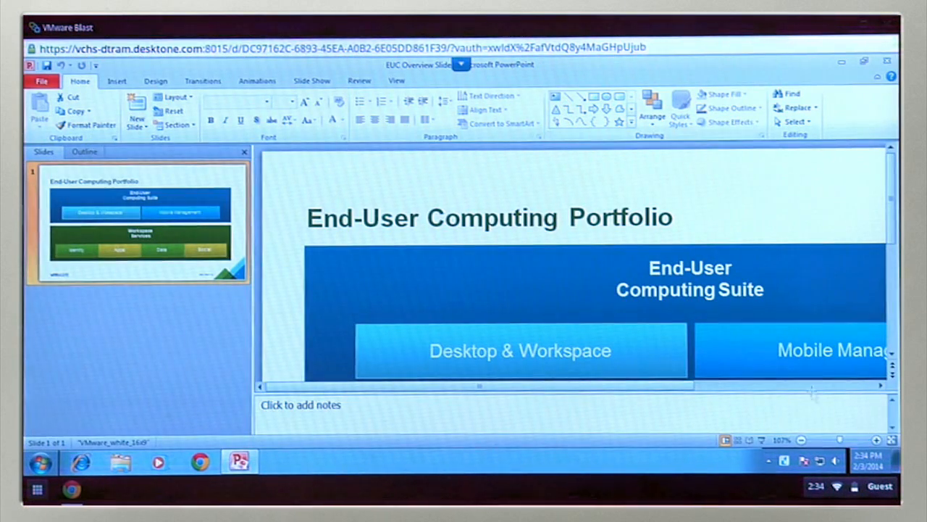
- Zoom the End-User Computing Portfolio slide out three steps, from 107% to 70%
left_click(802, 439)
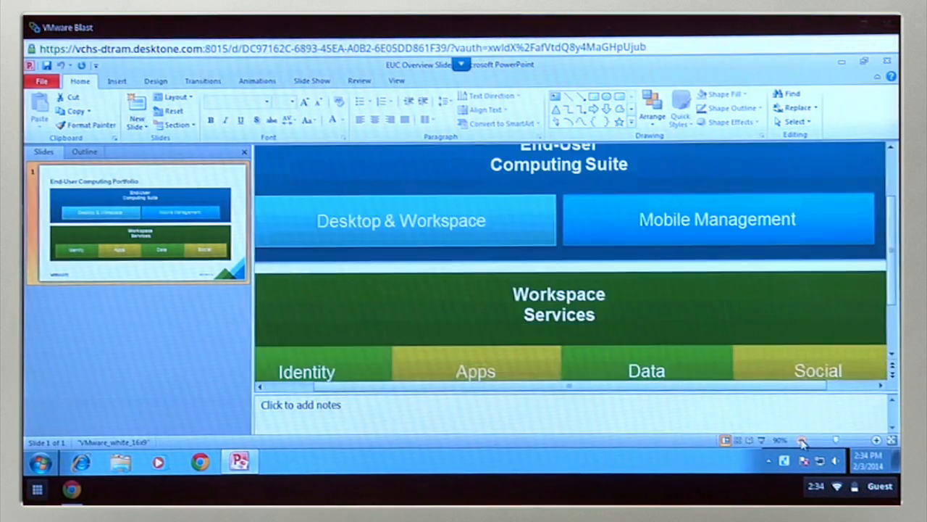
left_click(803, 440)
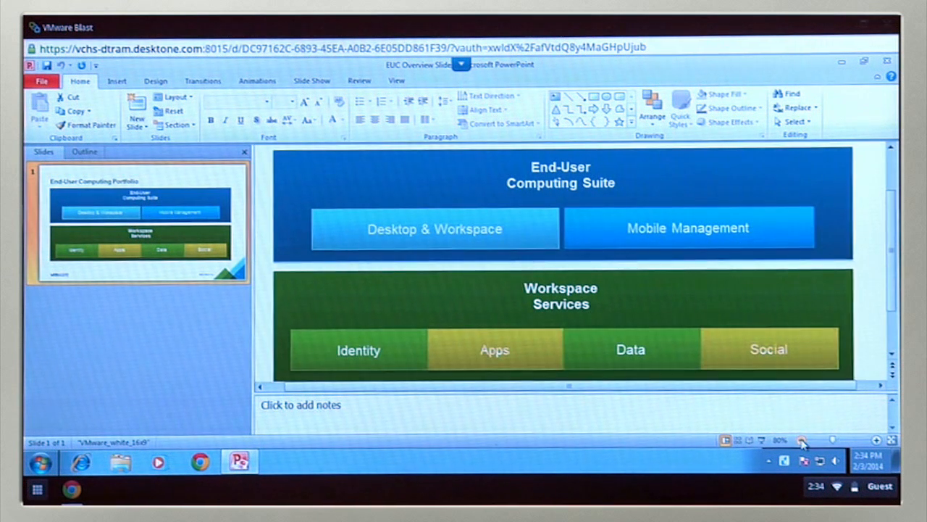
left_click(802, 440)
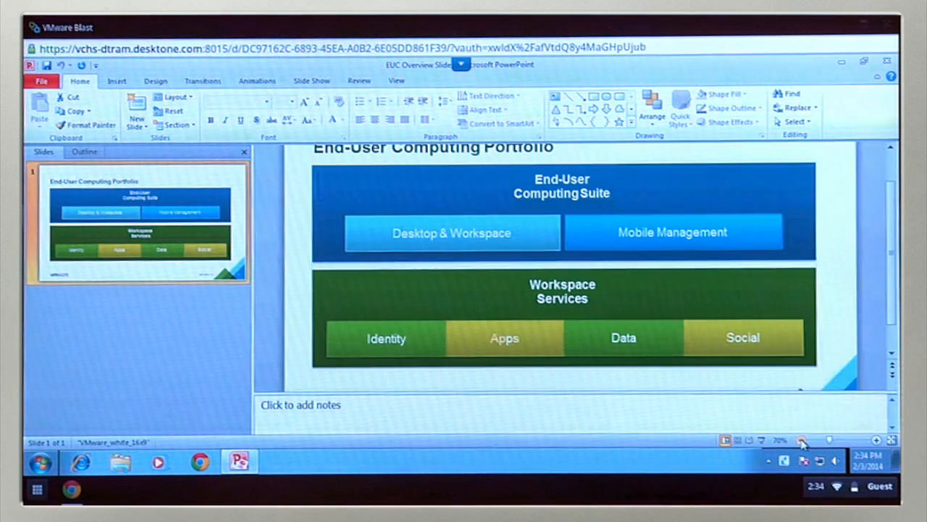